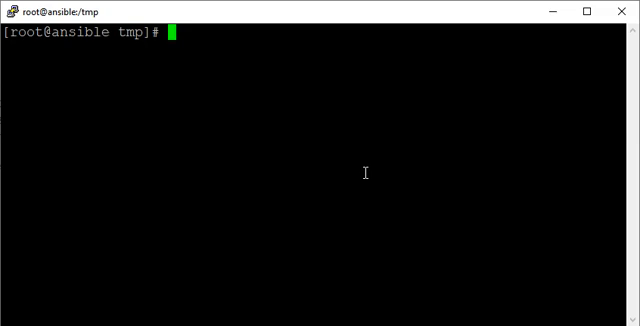
Run dmidecode -h to list its options, then clear the screen with Ctrl+L.
{"action": "type", "text": "dmi"}
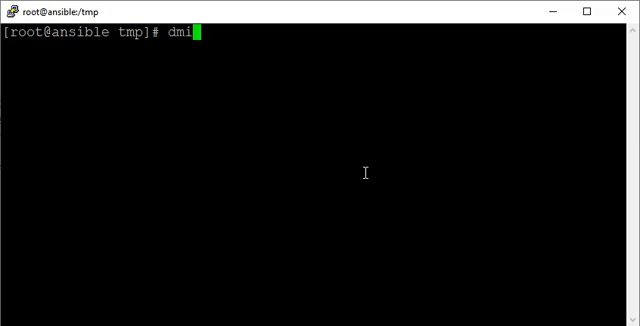
{"action": "type", "text": "decode"}
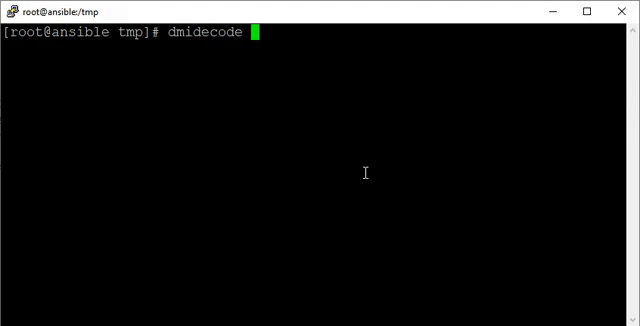
{"action": "type", "text": "-h"}
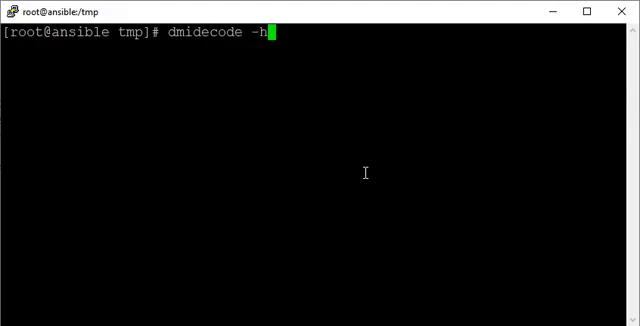
{"action": "key", "text": "Return"}
{"action": "type", "text": "dmidecode"}
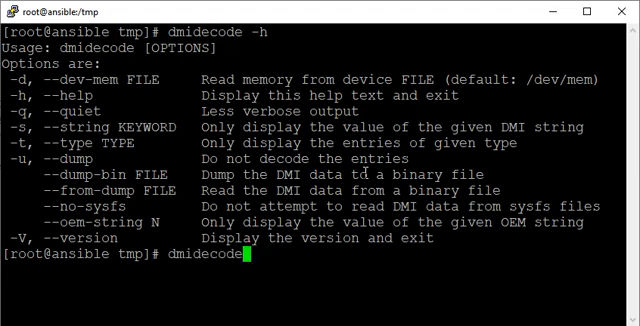
{"action": "key", "text": "ctrl+l"}
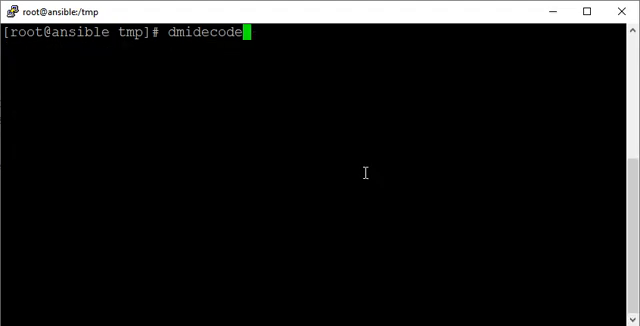
Run plain dmidecode and scroll through the full DMI table down to End Of Table.
{"action": "key", "text": "Return"}
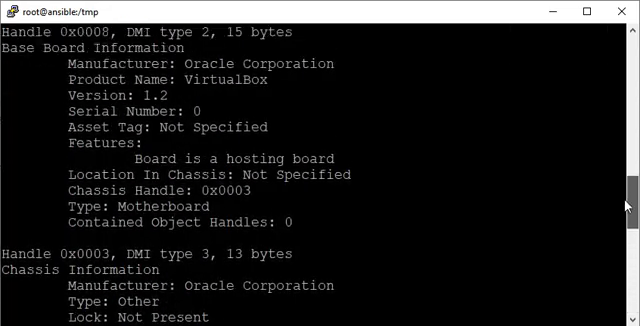
{"action": "scroll", "scroll_direction": "up", "scroll_amount": 3}
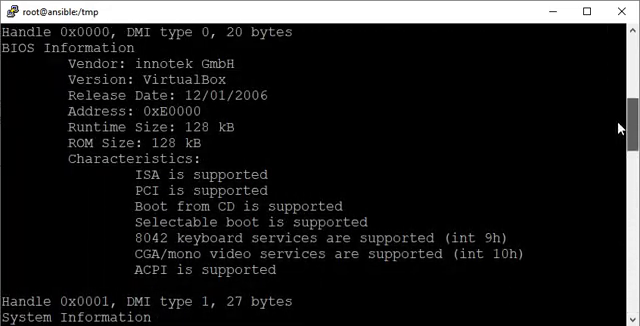
{"action": "scroll", "scroll_direction": "up", "scroll_amount": 3}
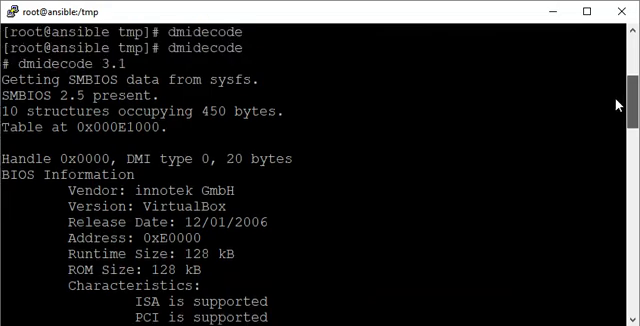
{"action": "scroll", "scroll_direction": "up", "scroll_amount": 3}
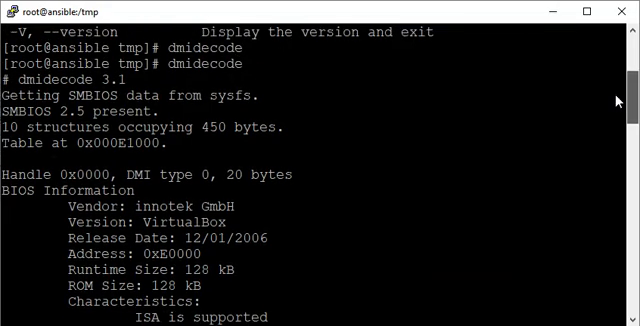
{"action": "scroll", "scroll_direction": "down", "scroll_amount": 3}
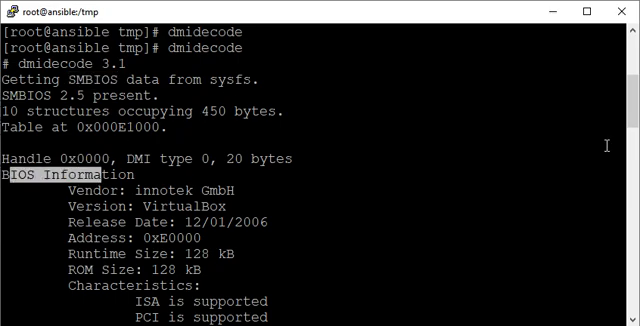
{"action": "scroll", "scroll_direction": "down", "scroll_amount": 3}
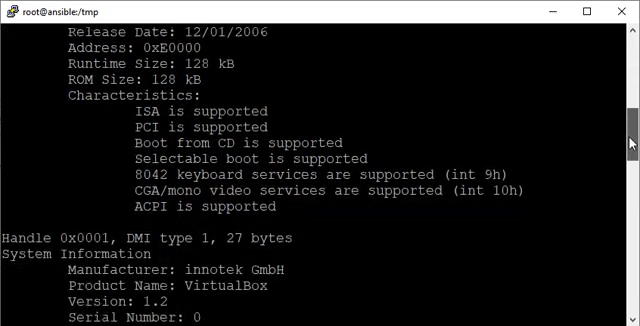
{"action": "scroll", "scroll_direction": "down", "scroll_amount": 3}
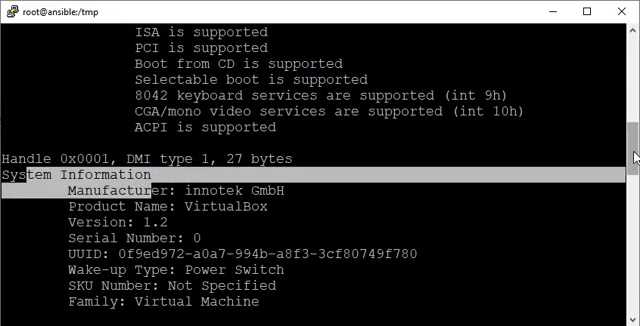
{"action": "scroll", "scroll_direction": "down", "scroll_amount": 3}
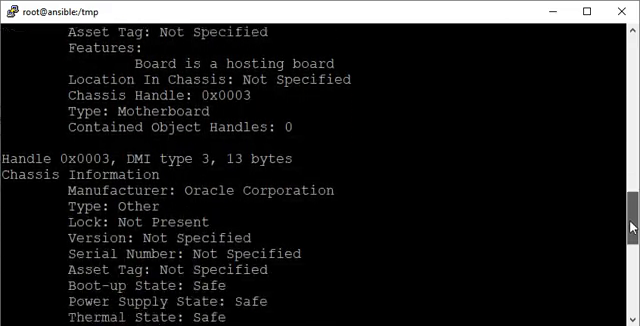
{"action": "scroll", "scroll_direction": "down", "scroll_amount": 3}
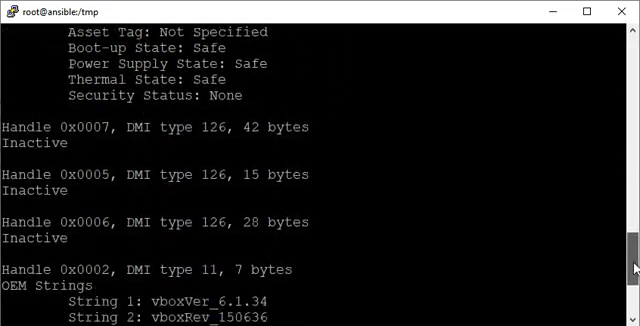
{"action": "scroll", "scroll_direction": "down", "scroll_amount": 3}
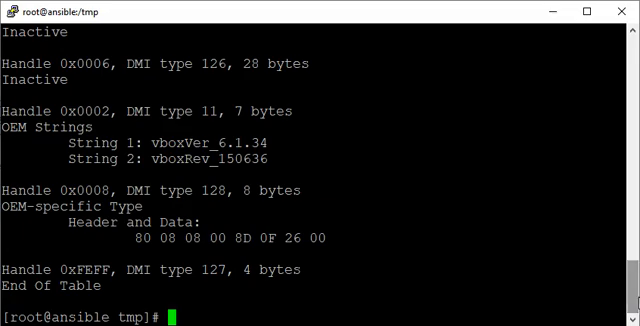
{"action": "mouse_move", "coordinate": [478, 216]}
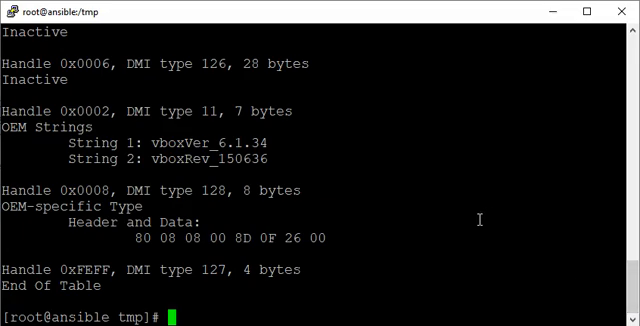
{"action": "double_click", "coordinate": [84, 288]}
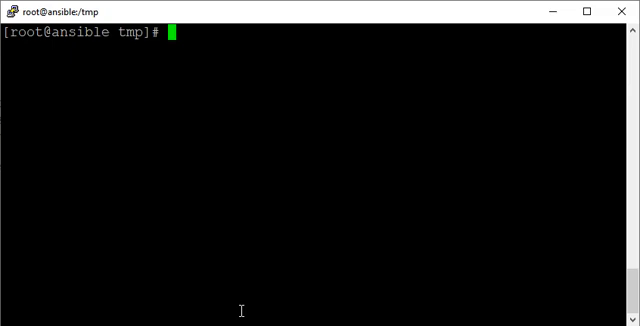
Filter dmidecode output with grep -i product to find the VirtualBox product name.
{"action": "type", "text": "dmidecode |"}
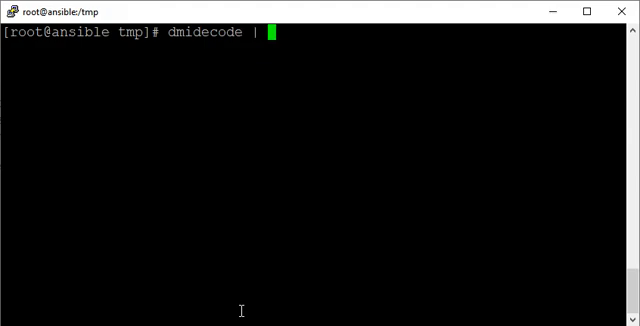
{"action": "type", "text": "grep"}
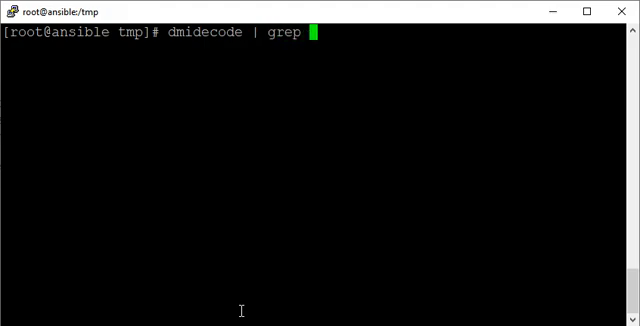
{"action": "type", "text": "-i"}
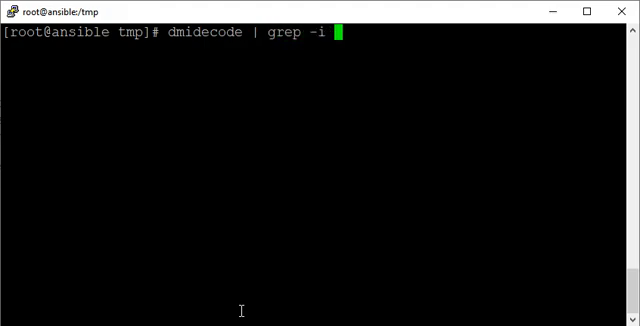
{"action": "type", "text": "product"}
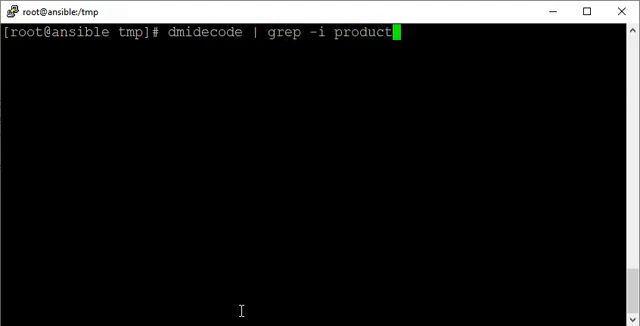
{"action": "key", "text": "Return"}
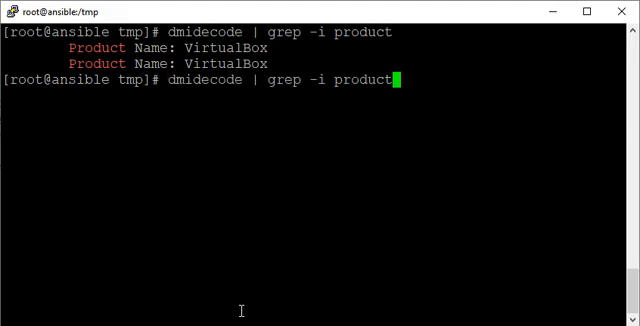
Filter dmidecode with grep -i manufac, showing innotek GmbH and Oracle Corporation.
{"action": "key", "text": "BackSpace"}
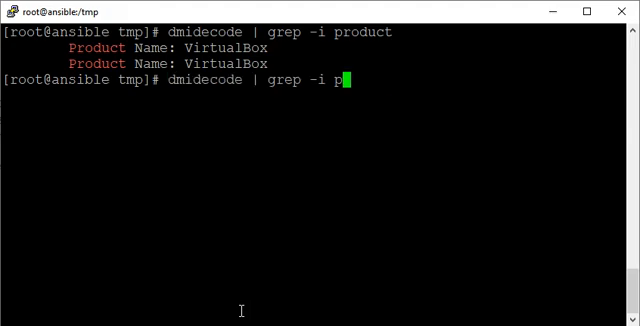
{"action": "type", "text": "anuf"}
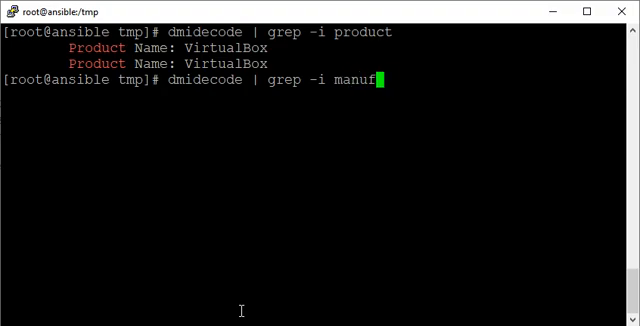
{"action": "type", "text": "ac"}
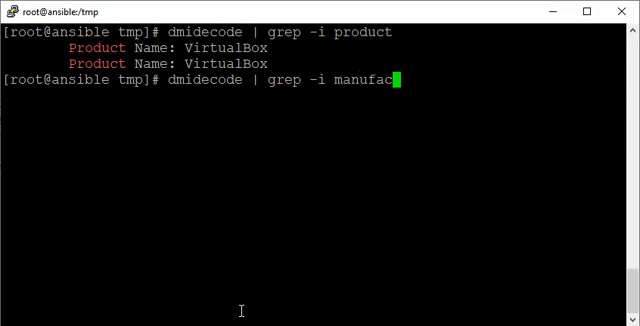
{"action": "key", "text": "Return"}
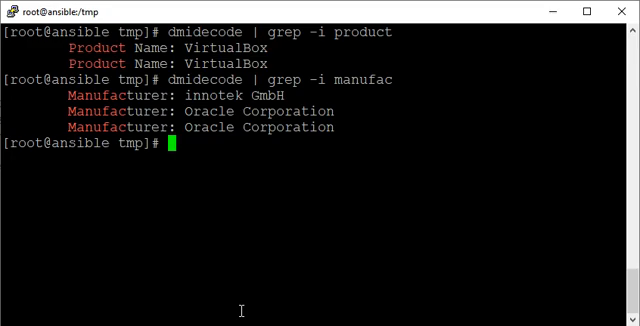
{"action": "mouse_move", "coordinate": [244, 142]}
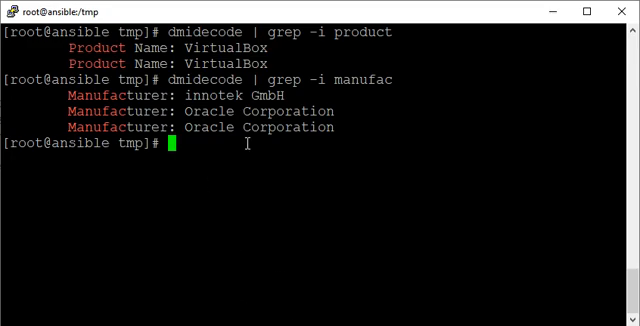
{"action": "double_click", "coordinate": [244, 112]}
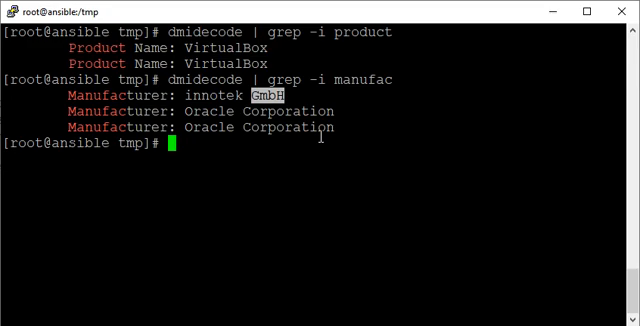
Run dmidecode -h again to show the help listing.
{"action": "type", "text": "dm"}
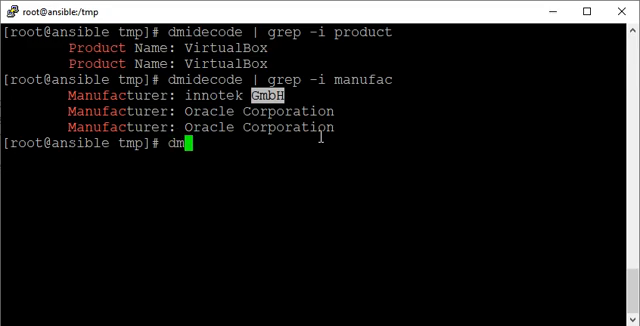
{"action": "type", "text": "idecode"}
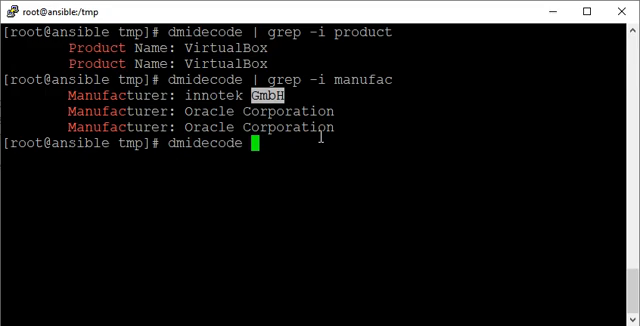
{"action": "type", "text": "-h"}
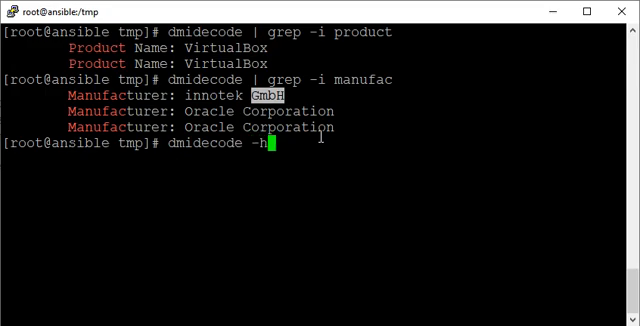
{"action": "key", "text": "Return"}
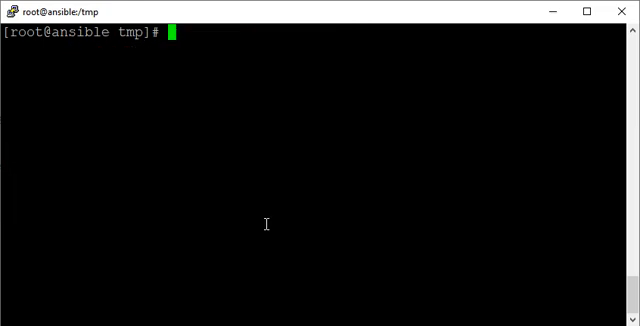
Run dmidecode -s to list the valid string keywords and read through them.
{"action": "type", "text": "dmidecode -s"}
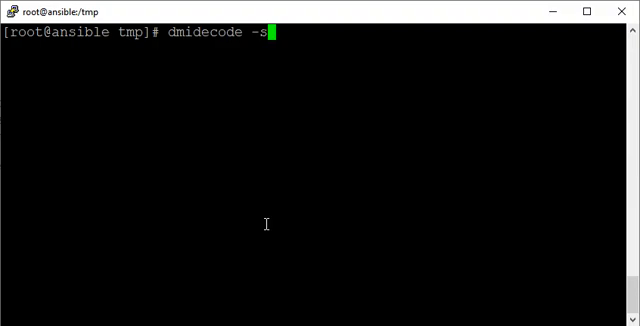
{"action": "key", "text": "Return"}
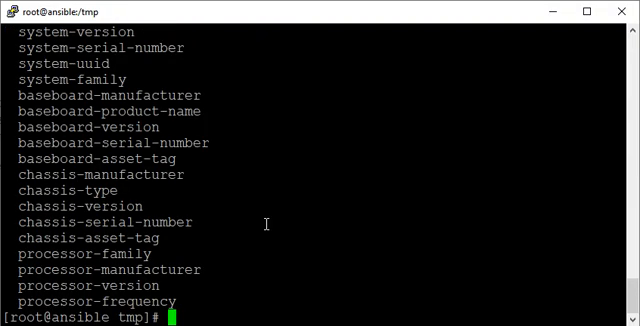
{"action": "scroll", "scroll_direction": "up", "scroll_amount": 3}
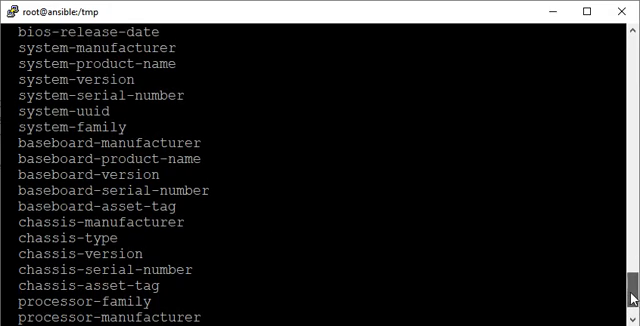
{"action": "scroll", "scroll_direction": "up", "scroll_amount": 3}
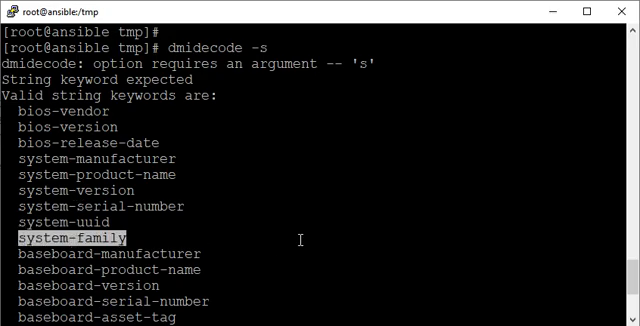
{"action": "scroll", "scroll_direction": "down", "scroll_amount": 3}
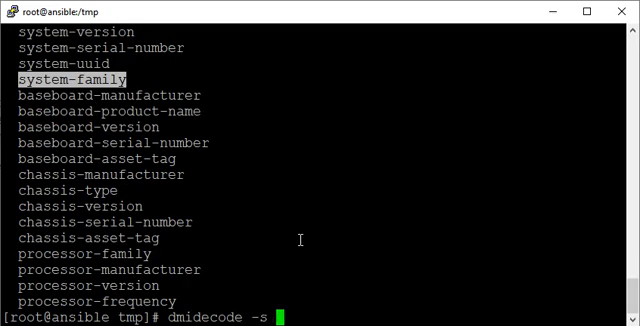
{"action": "key", "text": "Return"}
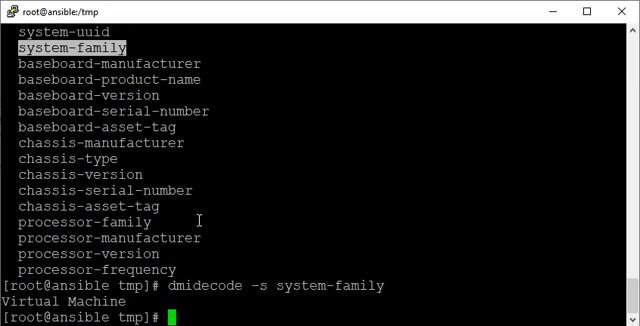
{"action": "mouse_move", "coordinate": [368, 224]}
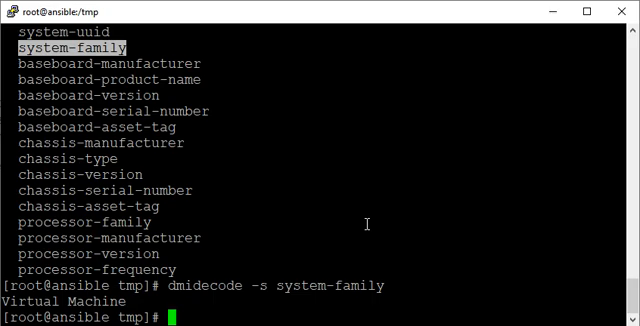
Query system-family (Virtual Machine) and system-serial-number (0) with dmidecode -s.
{"action": "type", "text": "dmidecode -s system-family"}
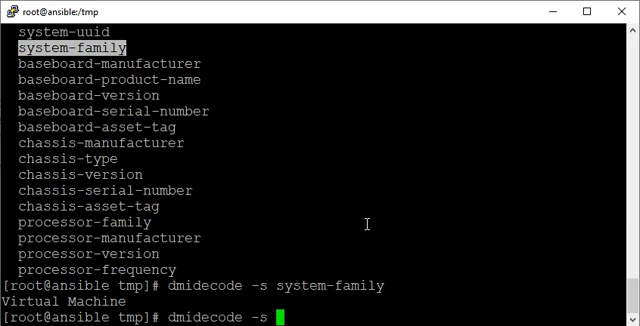
{"action": "mouse_move", "coordinate": [628, 300]}
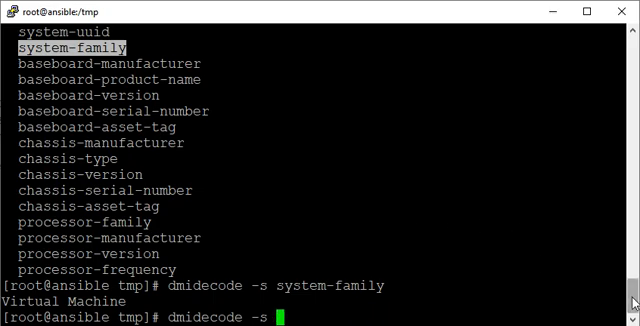
{"action": "type", "text": " system-serial-number"}
{"action": "key", "text": "Return"}
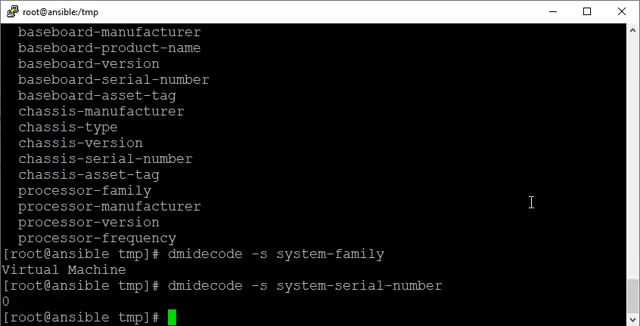
{"action": "type", "text": "dmidecode -s system-serial-number"}
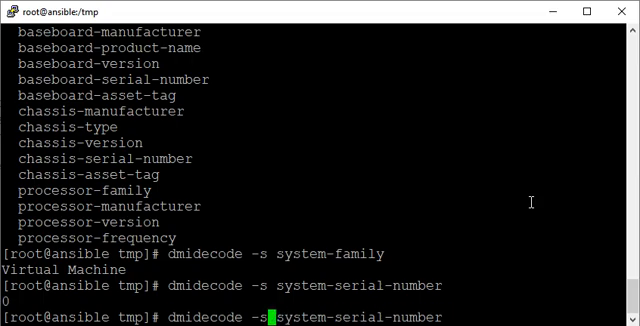
{"action": "type", "text": "t"}
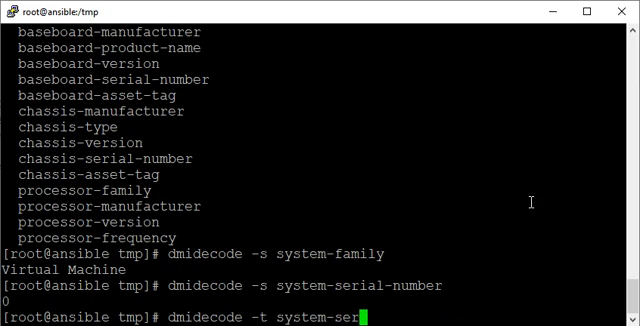
List the valid type keywords with dmidecode -t, then show the System Information record for VirtualBox.
{"action": "key", "text": "BackSpace"}
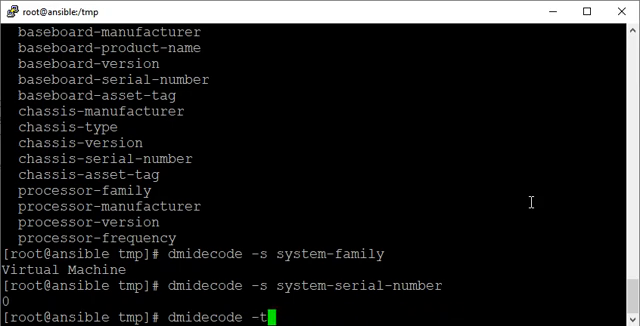
{"action": "key", "text": "Return"}
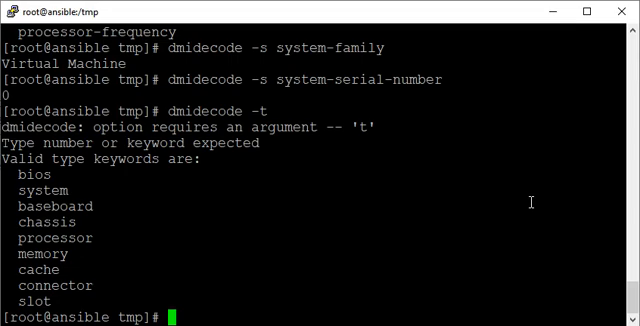
{"action": "mouse_move", "coordinate": [532, 200]}
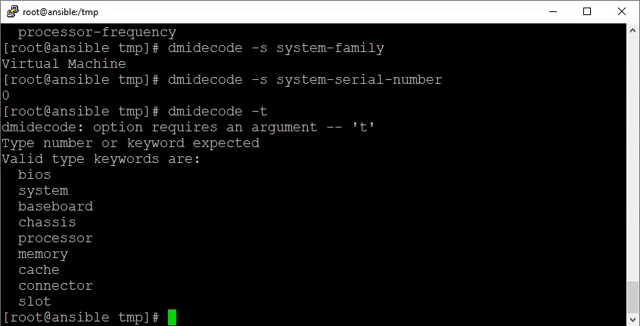
{"action": "type", "text": "dmidecode -"}
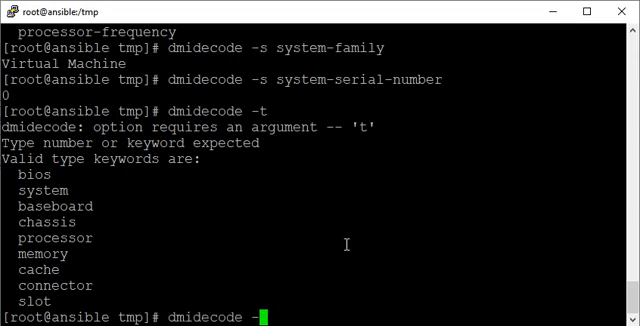
{"action": "type", "text": "t syst"}
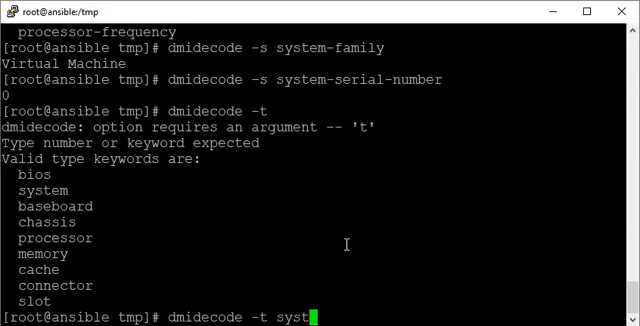
{"action": "key", "text": "Return"}
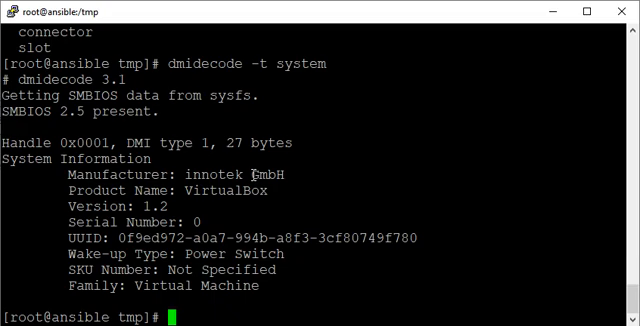
{"action": "mouse_move", "coordinate": [116, 192]}
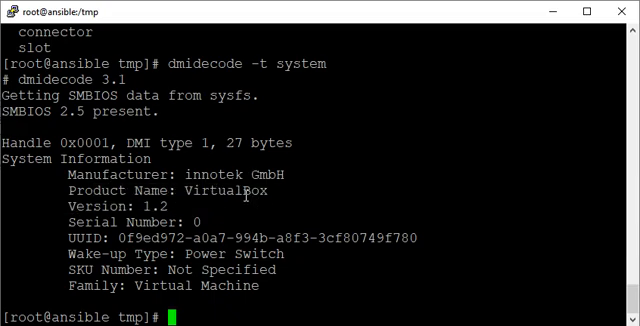
{"action": "double_click", "coordinate": [228, 190]}
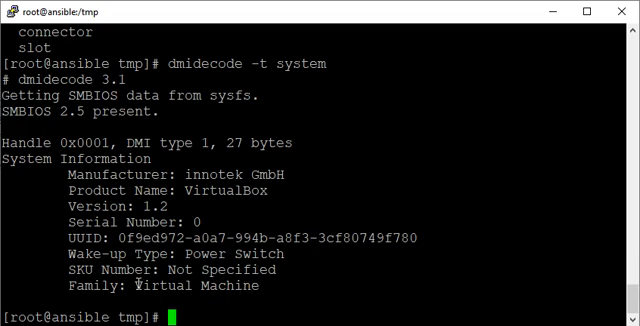
{"action": "mouse_move", "coordinate": [248, 212]}
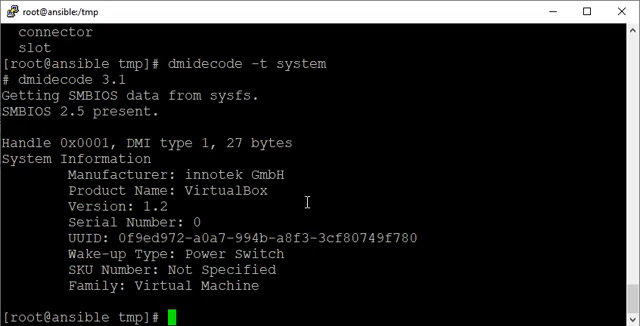
Query dmidecode by numeric type, including type 2 Base Board Information from Oracle Corporation.
{"action": "type", "text": "dmidecode -t s"}
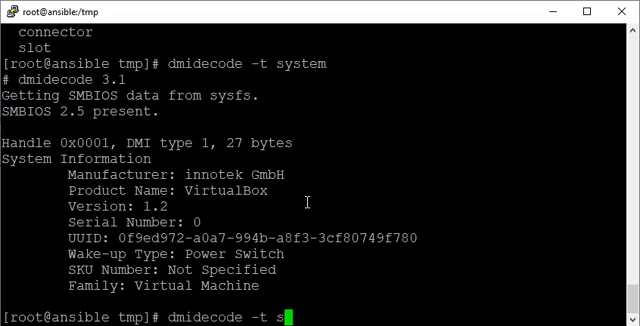
{"action": "key", "text": "Backspace"}
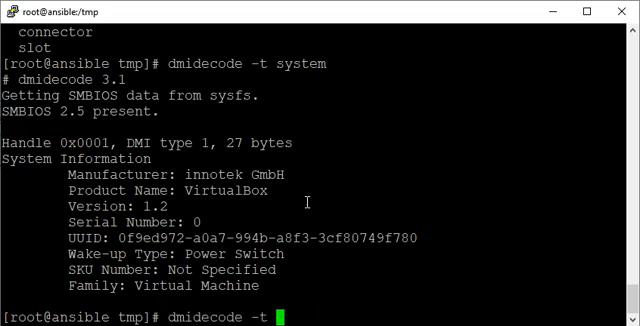
{"action": "type", "text": "1"}
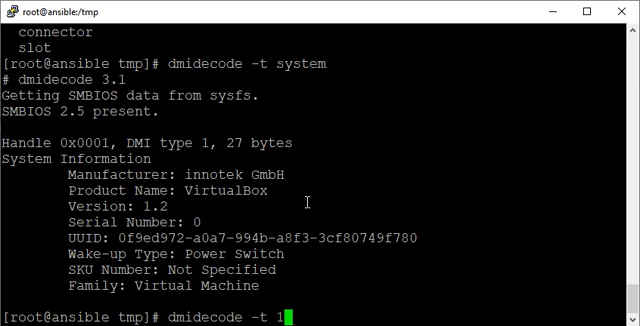
{"action": "key", "text": "Return"}
{"action": "type", "text": "dmidecode -t 1"}
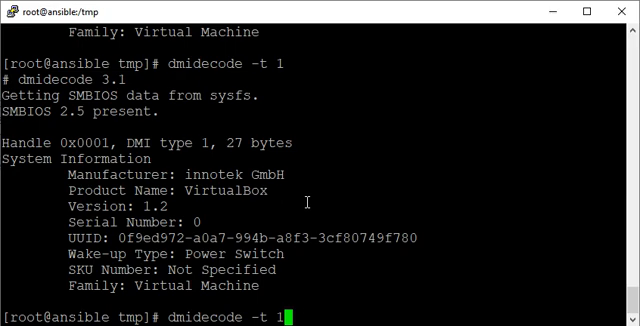
{"action": "type", "text": "6"}
{"action": "key", "text": "Return"}
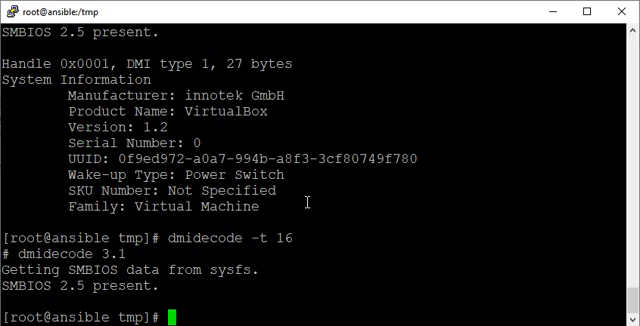
{"action": "type", "text": "dmidecode -t"}
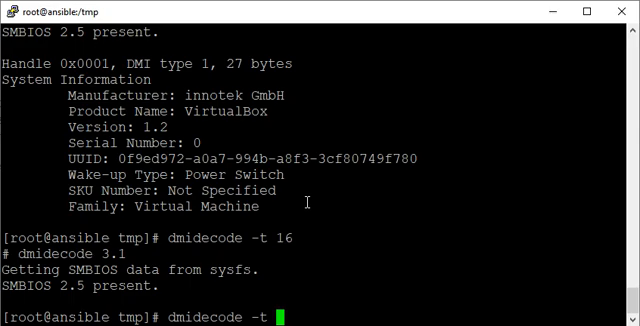
{"action": "key", "text": "Return"}
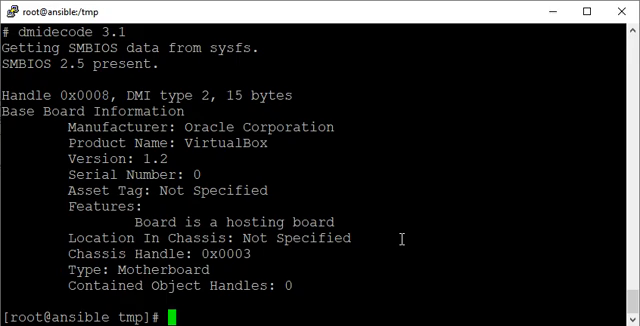
Open man dmidecode and read through the DMI type list down to the closing sections.
{"action": "type", "text": "man d"}
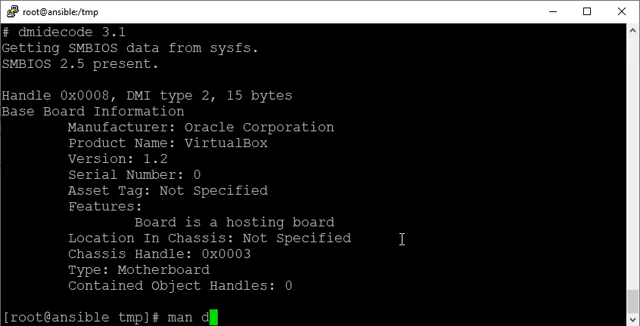
{"action": "type", "text": "mid"}
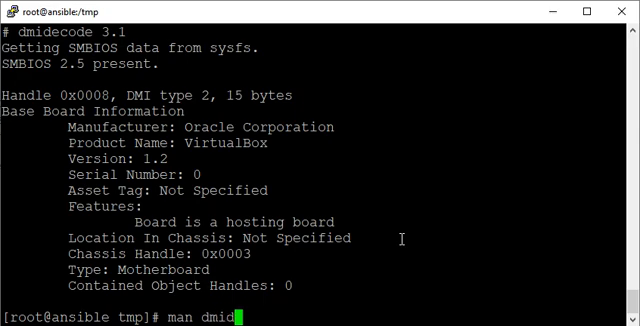
{"action": "type", "text": "ecode"}
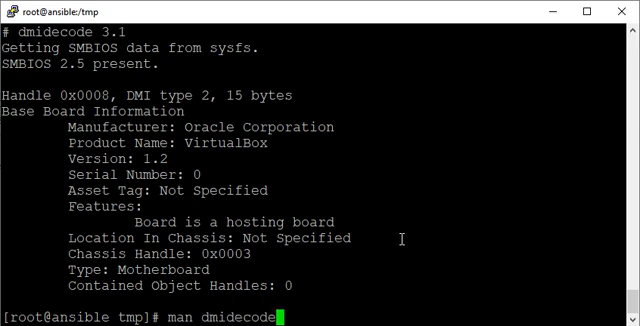
{"action": "key", "text": "Return"}
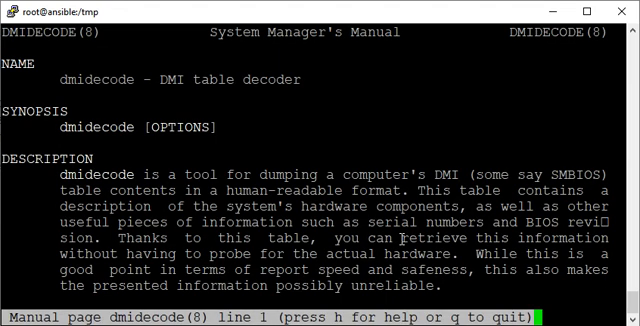
{"action": "scroll", "scroll_direction": "down", "scroll_amount": 3}
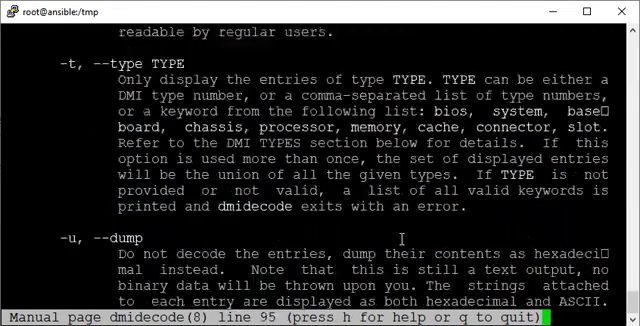
{"action": "scroll", "scroll_direction": "down", "scroll_amount": 3}
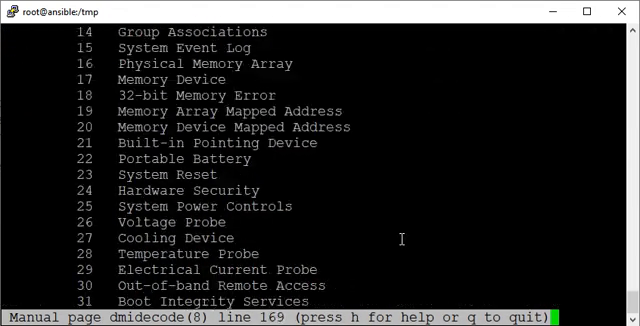
{"action": "scroll", "scroll_direction": "up", "scroll_amount": 3}
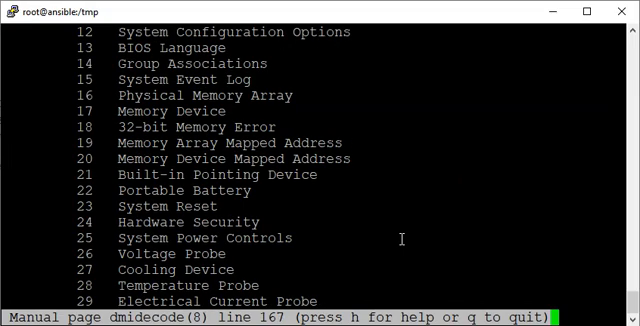
{"action": "scroll", "scroll_direction": "up", "scroll_amount": 3}
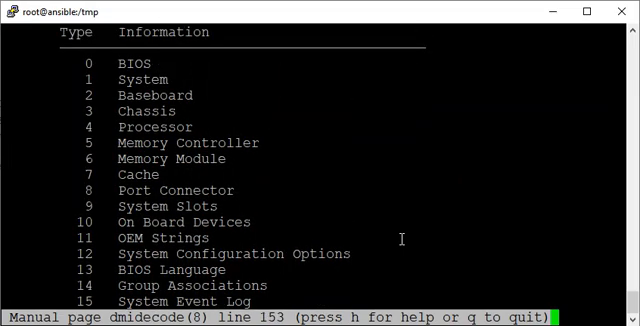
{"action": "scroll", "scroll_direction": "down", "scroll_amount": 3}
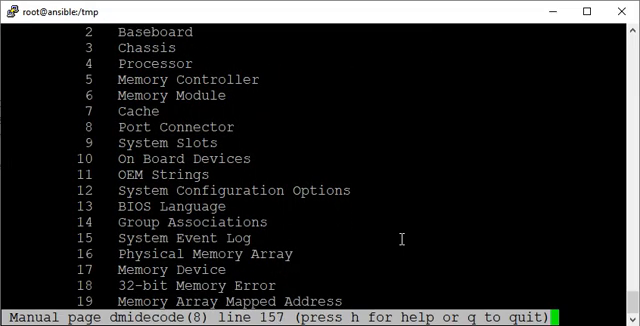
{"action": "scroll", "scroll_direction": "down", "scroll_amount": 3}
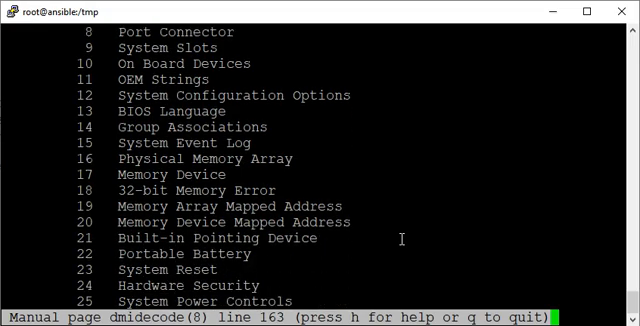
{"action": "scroll", "scroll_direction": "down", "scroll_amount": 3}
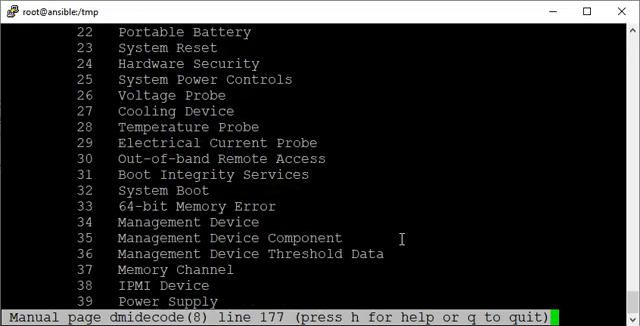
{"action": "scroll", "scroll_direction": "down", "scroll_amount": 3}
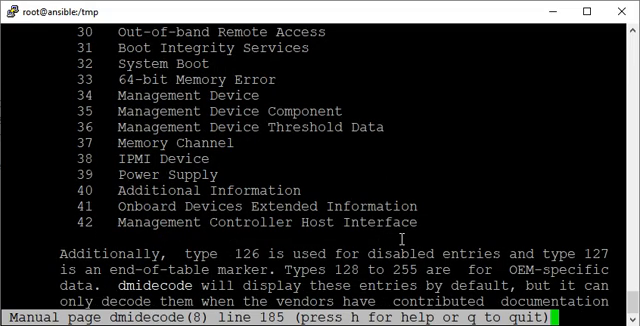
{"action": "scroll", "scroll_direction": "up", "scroll_amount": 3}
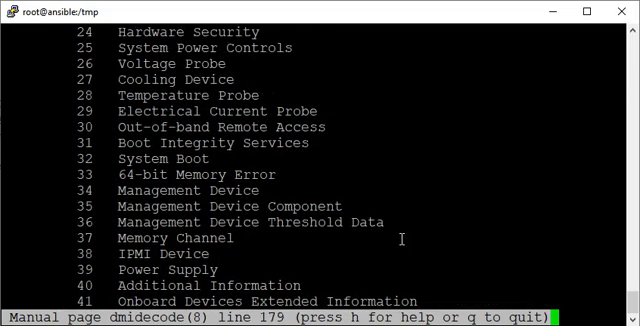
{"action": "scroll", "scroll_direction": "down", "scroll_amount": 3}
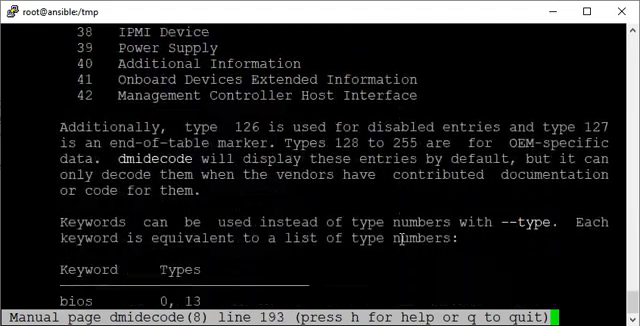
{"action": "scroll", "scroll_direction": "down", "scroll_amount": 3}
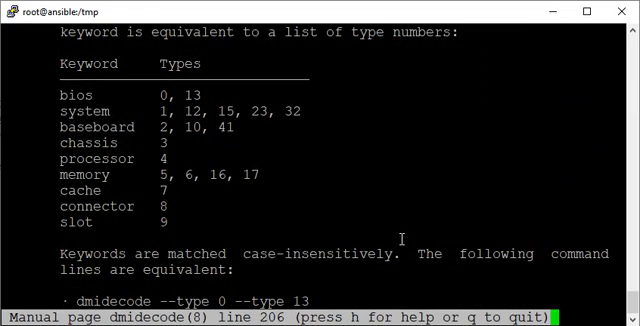
{"action": "scroll", "scroll_direction": "down", "scroll_amount": 3}
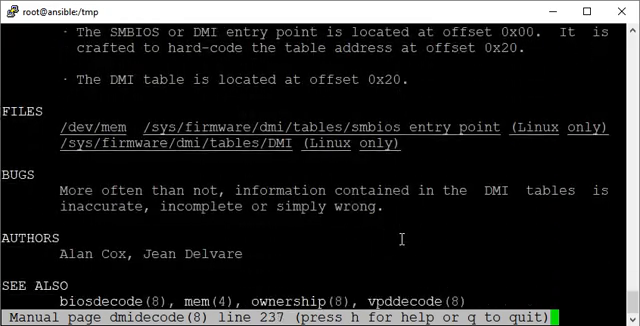
Quit the manual and bring up dmidecode's options summary including --dump-bin.
{"action": "key", "text": "q"}
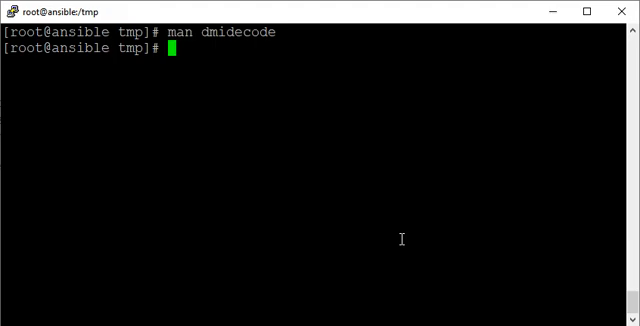
{"action": "type", "text": "man"}
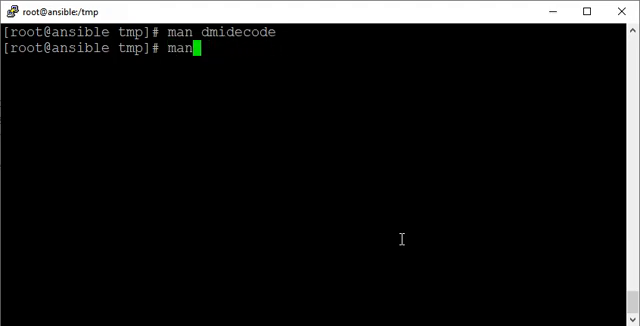
{"action": "type", "text": "d"}
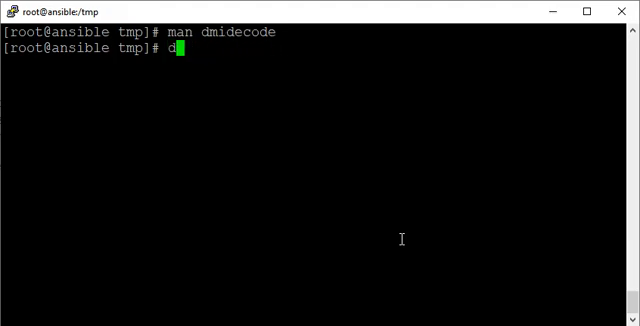
{"action": "type", "text": "m"}
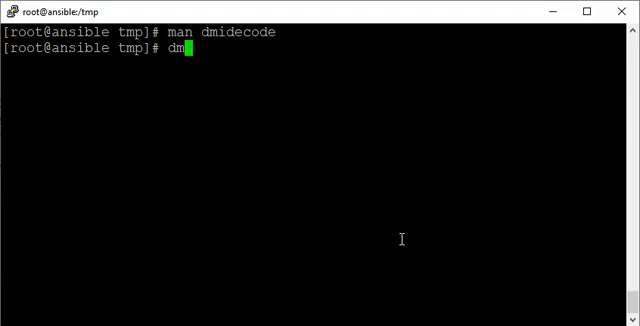
{"action": "type", "text": "idecode -h"}
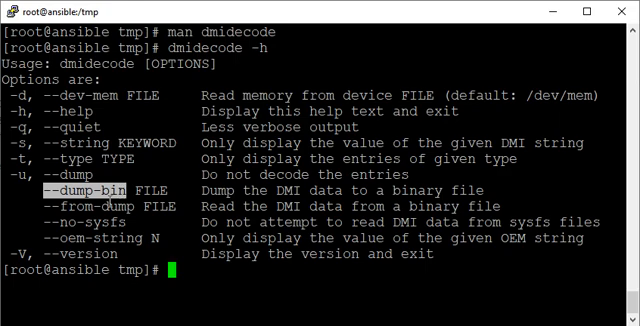
Write the binary dump with dmidecode --dump-bin bios.dump-`date +%F`, creating bios.dump-2022-06-03.
{"action": "type", "text": "dmidecode"}
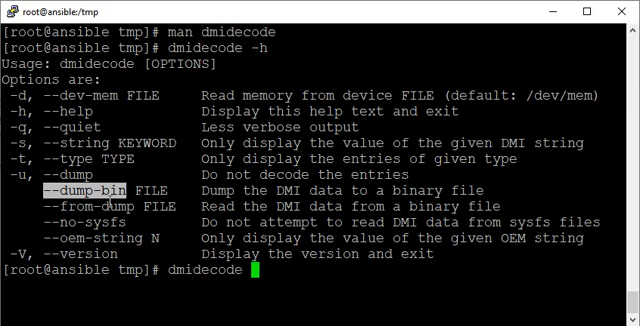
{"action": "type", "text": "--dump-bin"}
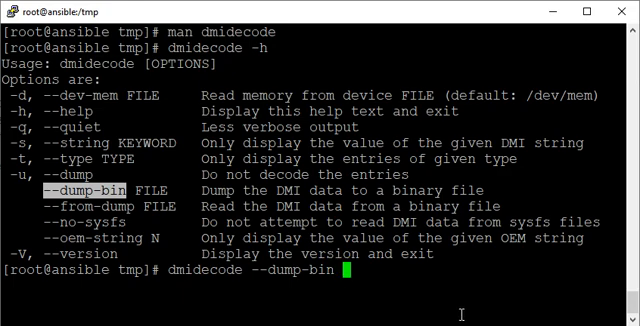
{"action": "mouse_move", "coordinate": [446, 250]}
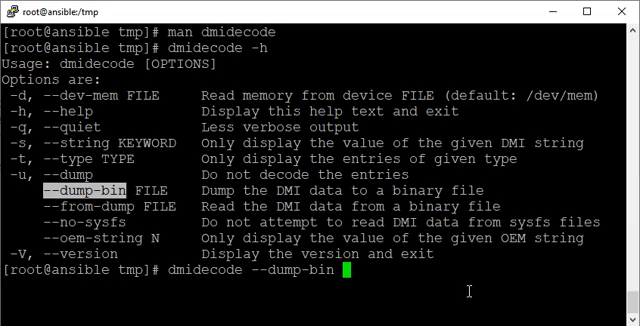
{"action": "type", "text": "bio"}
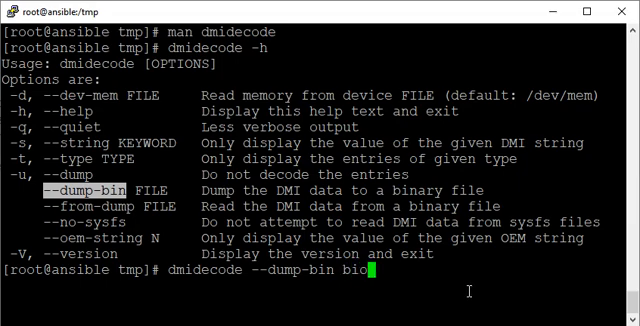
{"action": "type", "text": ".dump-"}
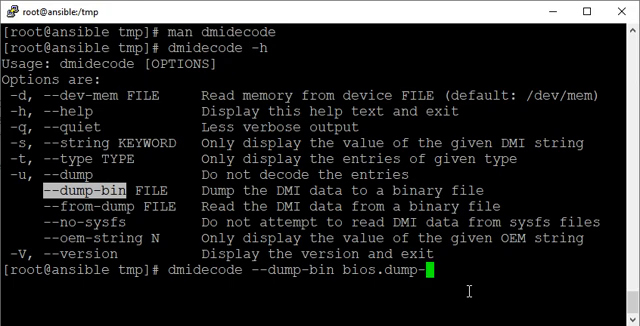
{"action": "type", "text": "`"}
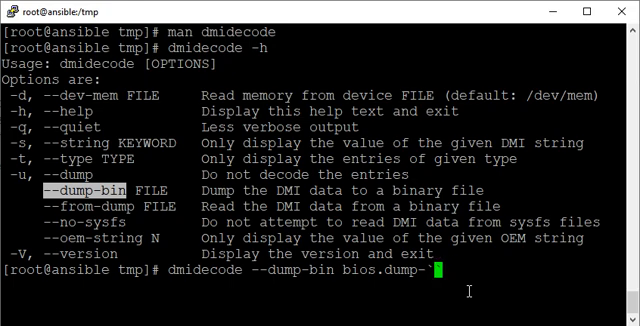
{"action": "type", "text": "date %F"}
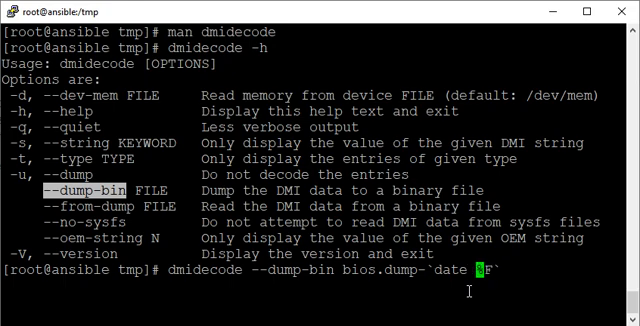
{"action": "type", "text": "+"}
{"action": "key", "text": "Return"}
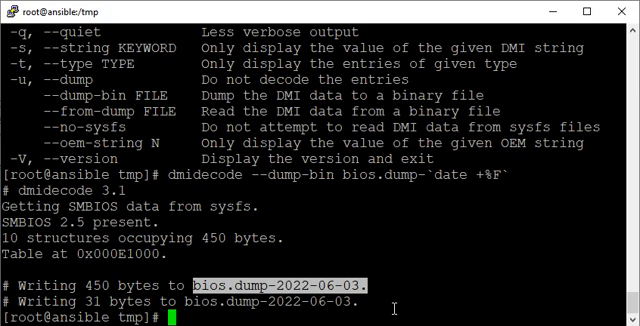
Run ls -l bios.dump-2022-06-03, fixing the trailing dot, to confirm the 482-byte root-owned file.
{"action": "type", "text": "ls -l bios.dump-2022-06-03."}
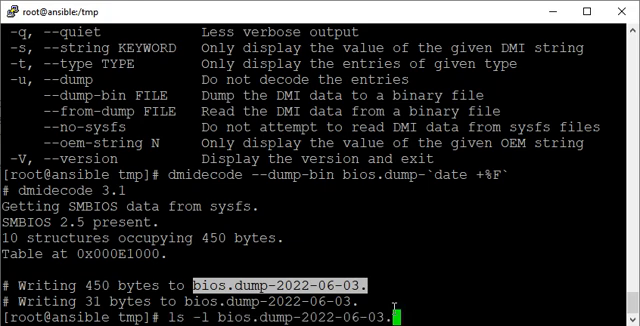
{"action": "key", "text": "Return"}
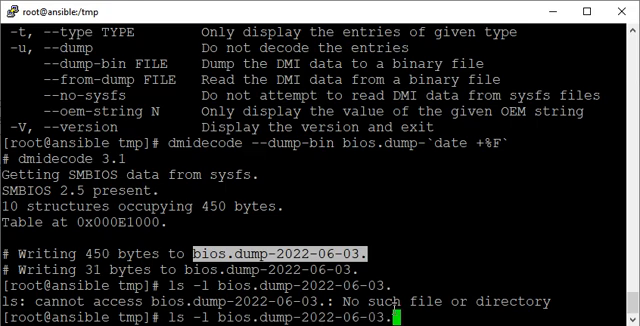
{"action": "key", "text": "Return"}
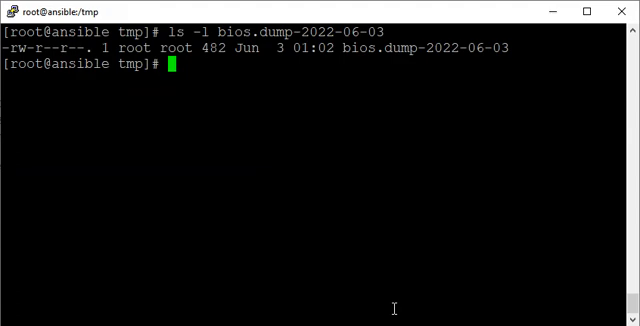
Run file on bios.dump-2022-06-03 (reported as data) and on the parent directory '..'.
{"action": "type", "text": "file"}
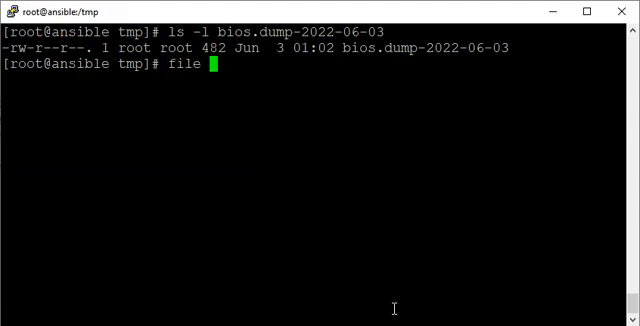
{"action": "mouse_move", "coordinate": [384, 186]}
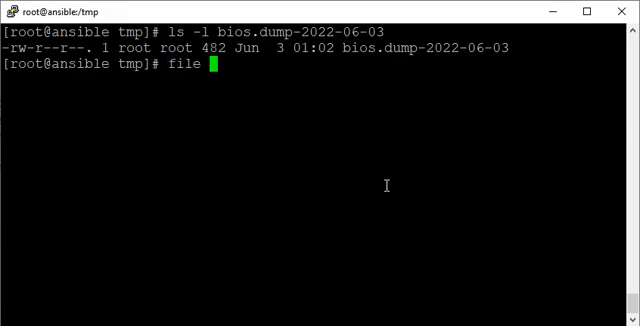
{"action": "type", "text": "bios.dump-2022-06-03."}
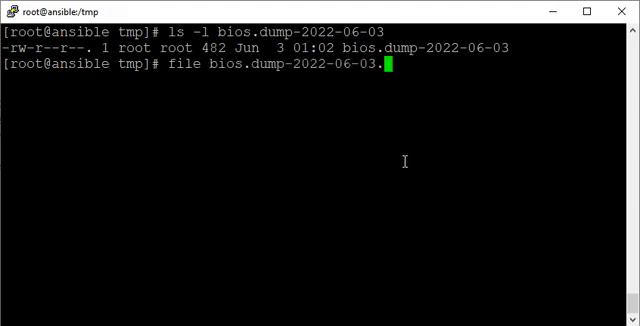
{"action": "key", "text": "Return"}
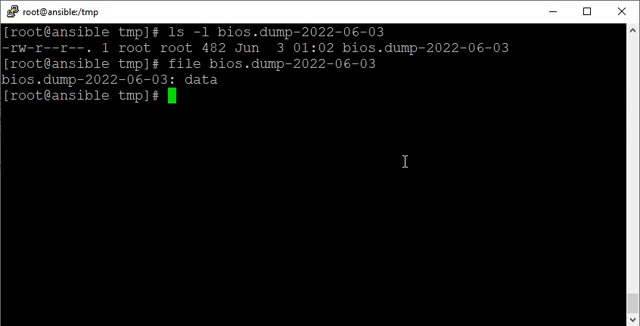
{"action": "type", "text": "file"}
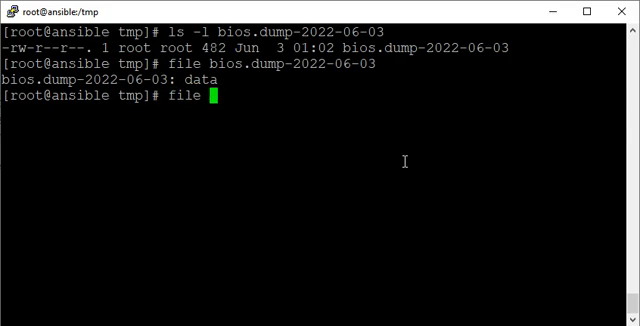
{"action": "type", "text": ".."}
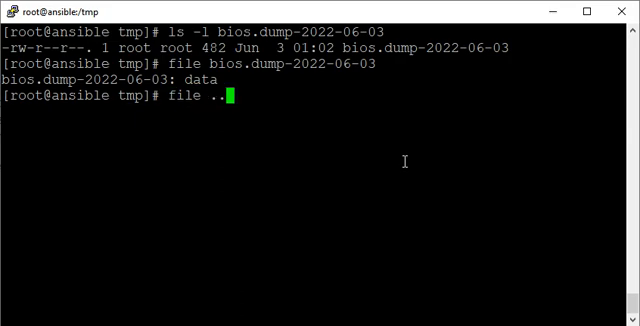
{"action": "key", "text": "Return"}
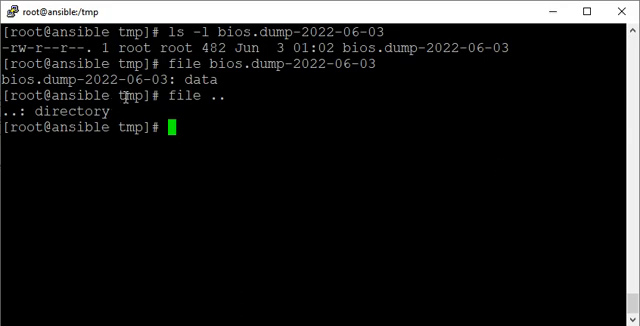
{"action": "mouse_move", "coordinate": [496, 156]}
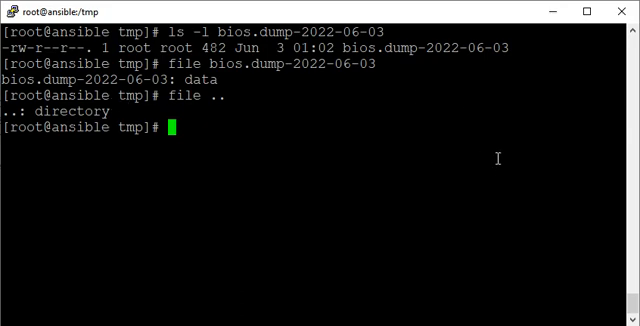
Run file on var (not found) and on the root directory / for comparison.
{"action": "type", "text": "file ."}
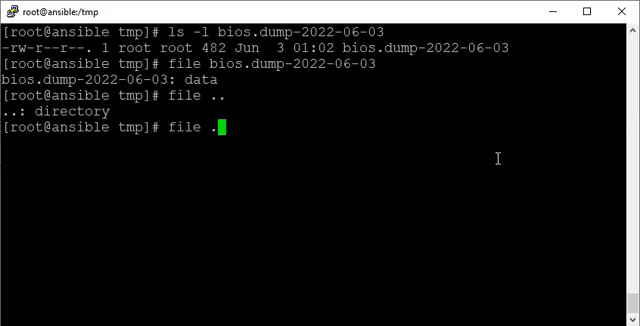
{"action": "type", "text": "v"}
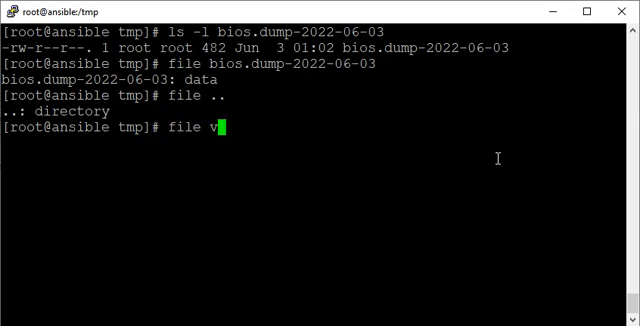
{"action": "key", "text": "Return"}
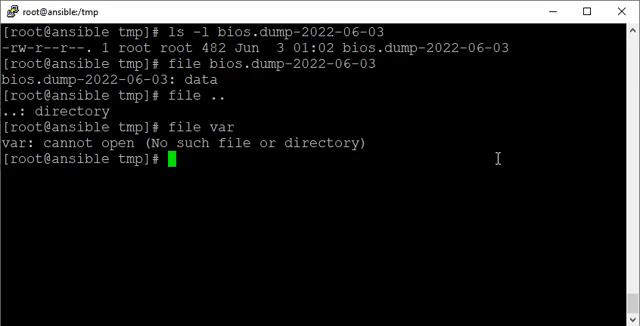
{"action": "type", "text": "file"}
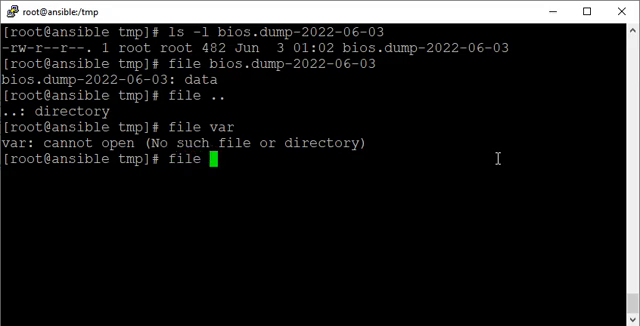
{"action": "key", "text": "Return"}
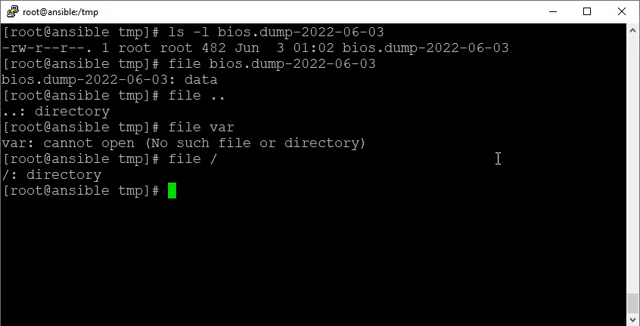
{"action": "type", "text": "file /"}
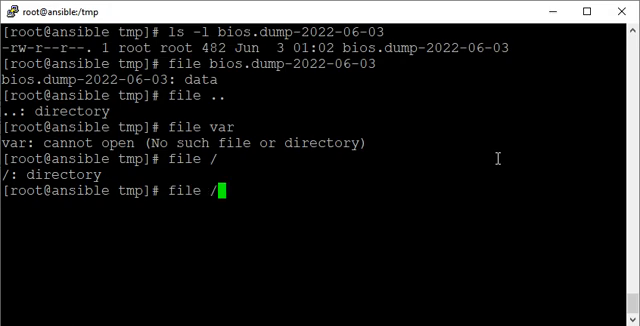
Clear the screen and run dmidecode --dump-file bios.dump-2022-06-03, which fails as unrecognized.
{"action": "type", "text": "bios.dump-2022-06-03"}
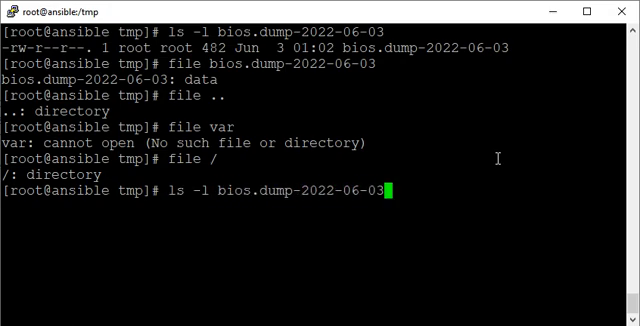
{"action": "type", "text": "."}
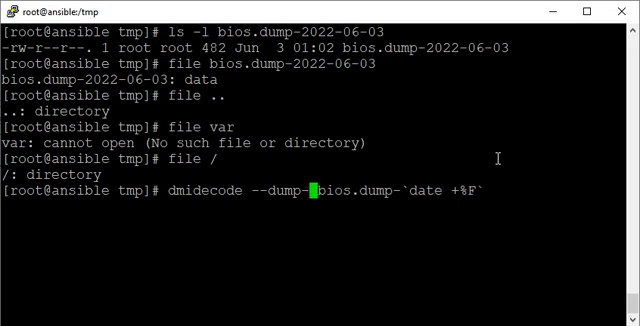
{"action": "type", "text": "file"}
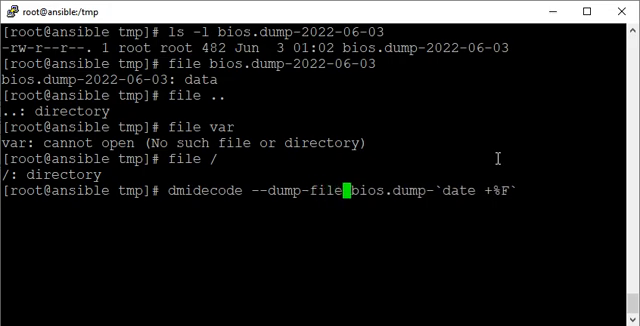
{"action": "key", "text": "ctrl+l"}
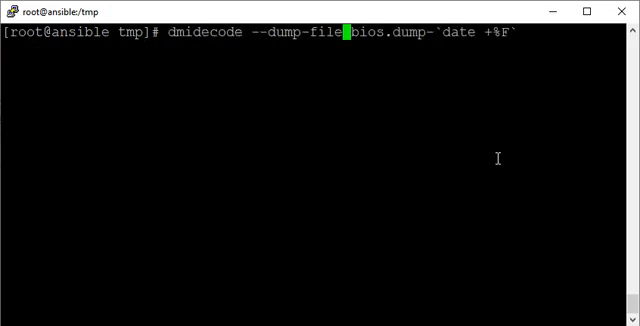
{"action": "key", "text": "Return"}
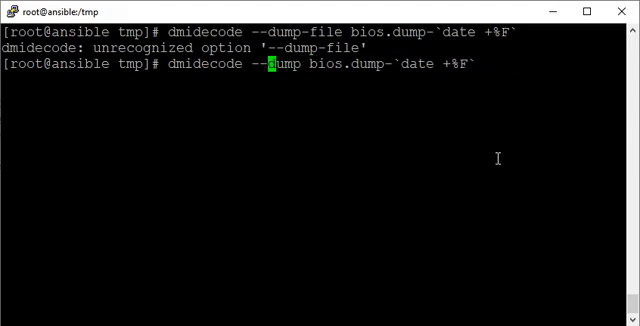
Retry with the mistyped --frpm-dump on the dated file, again rejected as unrecognized.
{"action": "type", "text": "frpm-"}
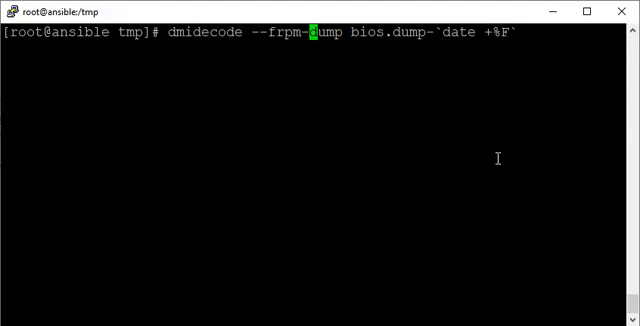
{"action": "key", "text": "End"}
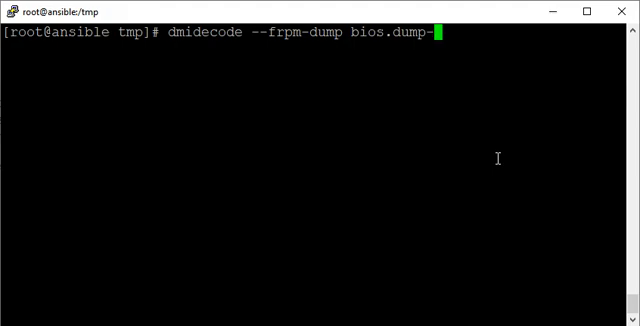
{"action": "type", "text": "2022-06-03"}
{"action": "key", "text": "Return"}
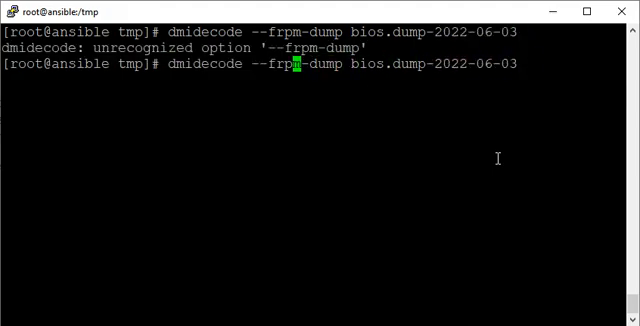
{"action": "type", "text": "o"}
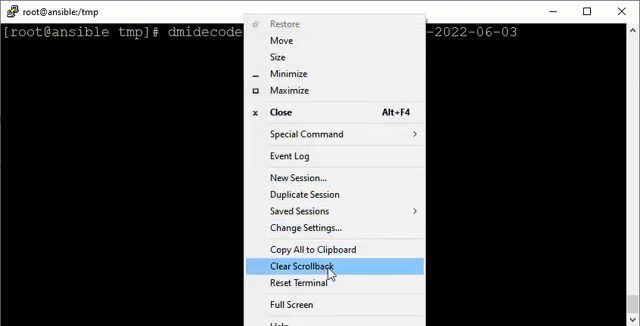
Clear the scrollback and scroll up to the VirtualBox BIOS output read from bios.dump-2022-06-03.
{"action": "left_click", "coordinate": [304, 266]}
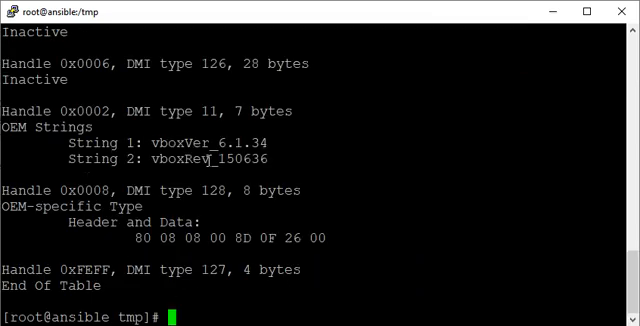
{"action": "scroll", "scroll_direction": "up", "scroll_amount": 3}
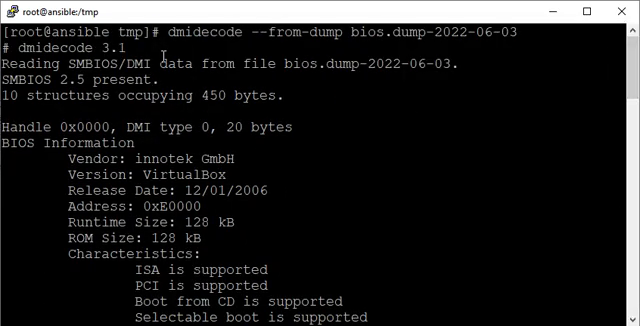
{"action": "mouse_move", "coordinate": [404, 116]}
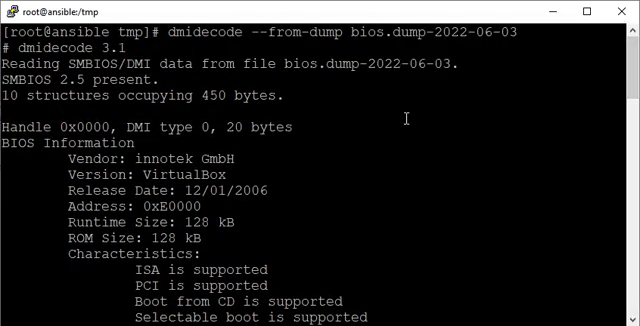